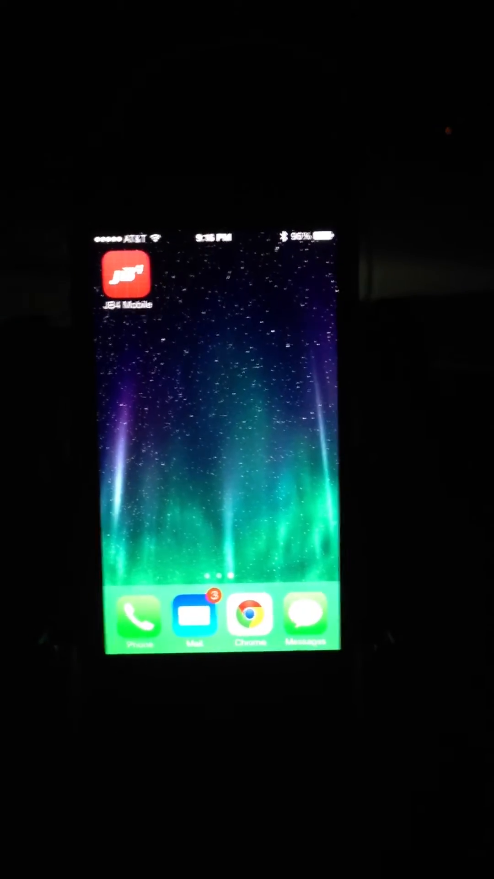
Launch JB4 Mobile and connect to the JB4 module for live gauge readings.
{"action": "left_click", "coordinate": [122, 280]}
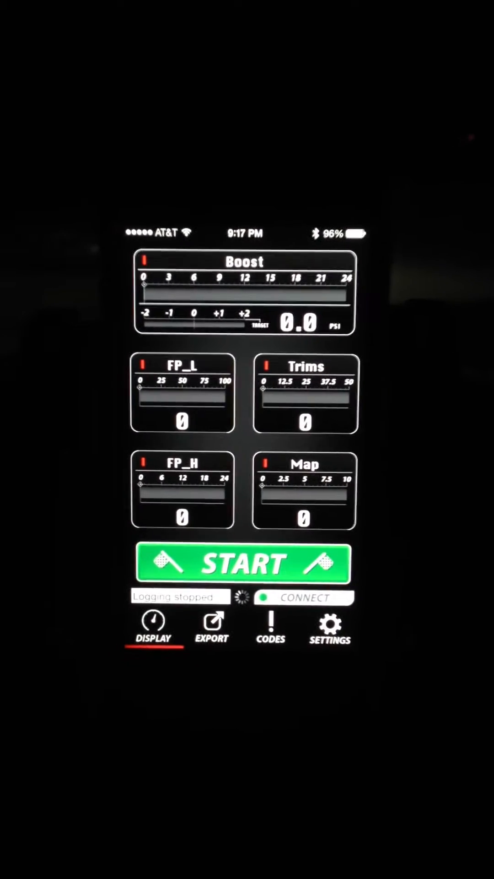
{"action": "left_click", "coordinate": [304, 598]}
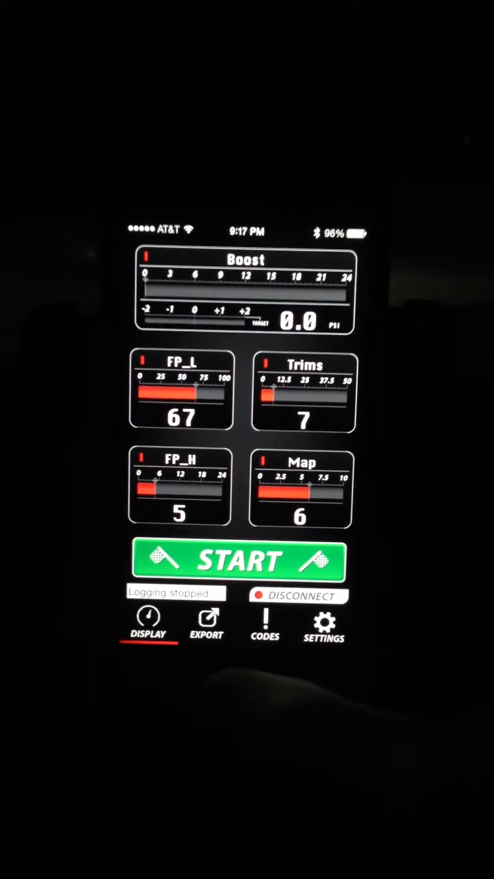
Review the user adjustment values under Settings, cancel out, and go to the saved logs list.
{"action": "left_click", "coordinate": [330, 628]}
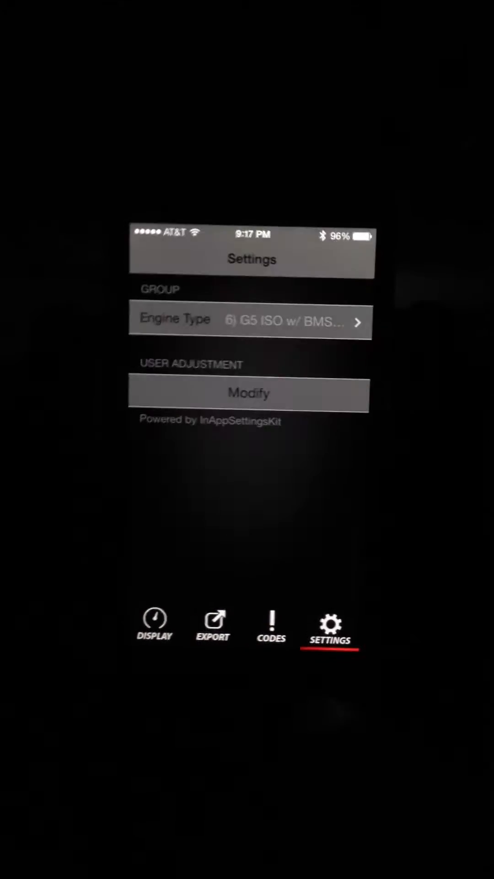
{"action": "left_click", "coordinate": [250, 394]}
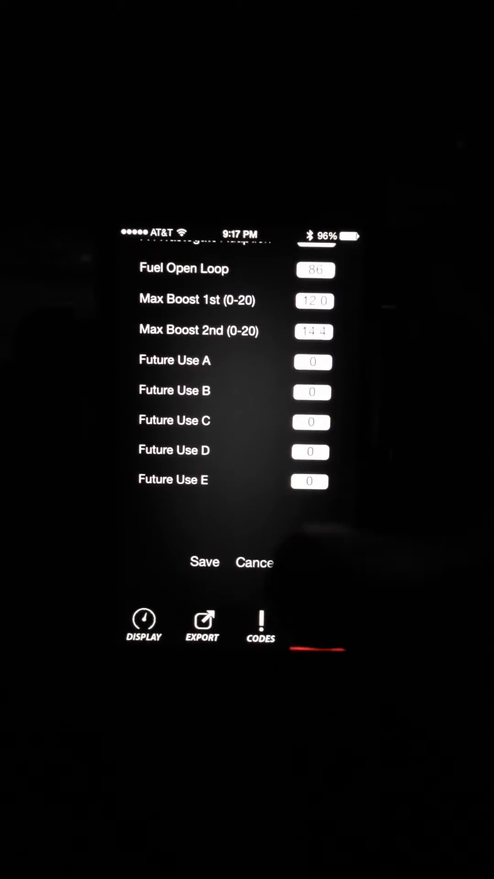
{"action": "left_click", "coordinate": [307, 625]}
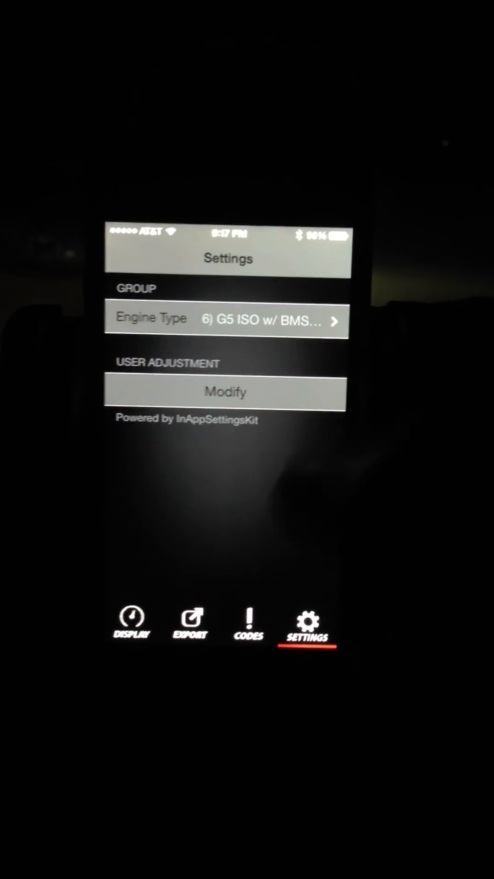
{"action": "left_click", "coordinate": [190, 625]}
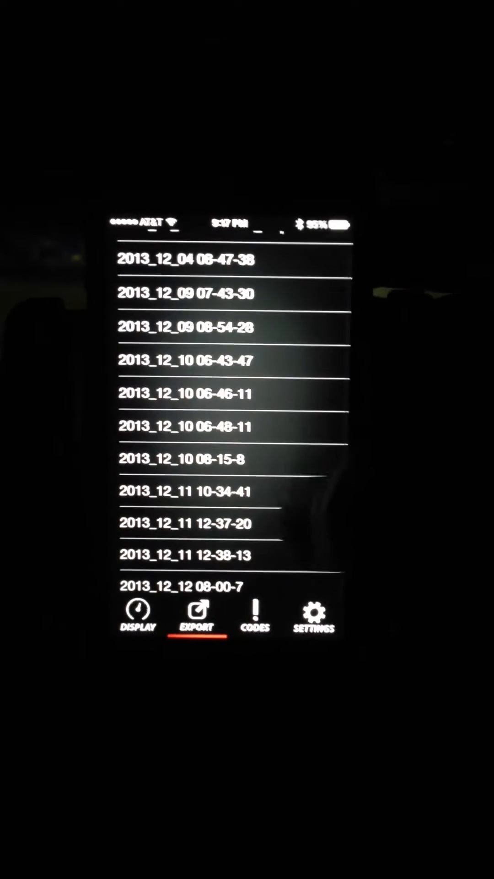
Graph the December 10 saved log and dismiss the rotate-device message for landscape viewing.
{"action": "left_click", "coordinate": [191, 426]}
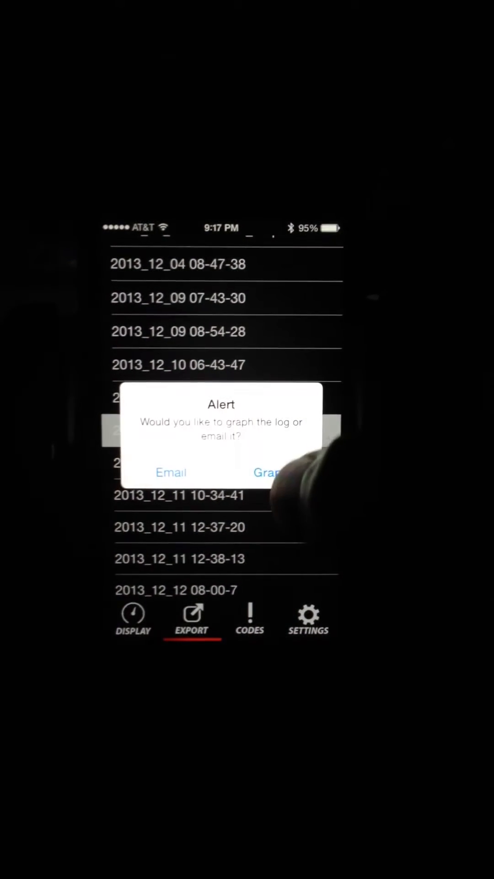
{"action": "left_click", "coordinate": [268, 473]}
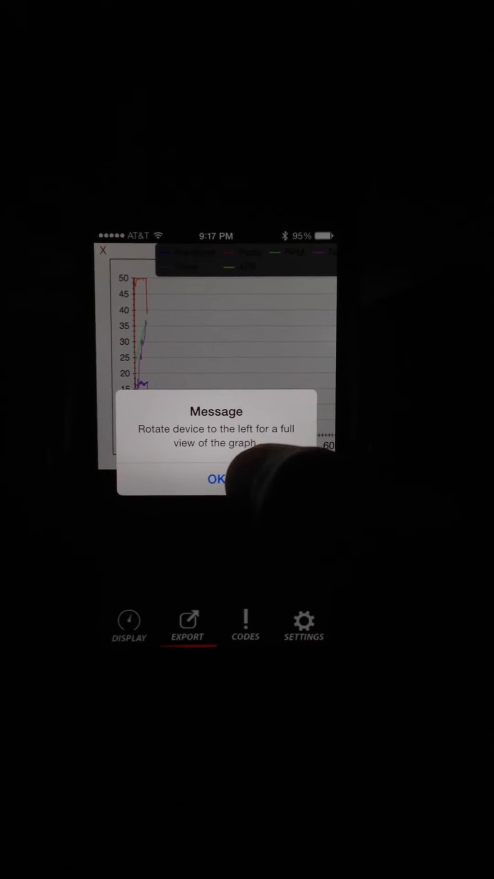
{"action": "left_click", "coordinate": [216, 479]}
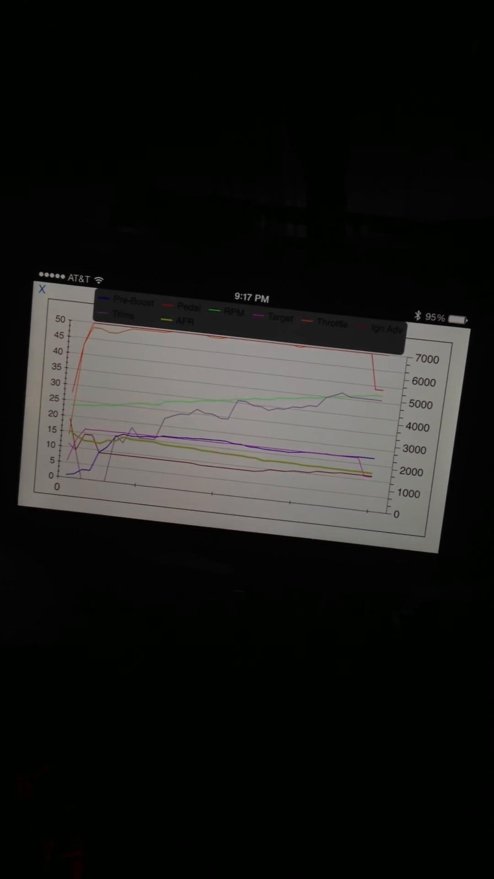